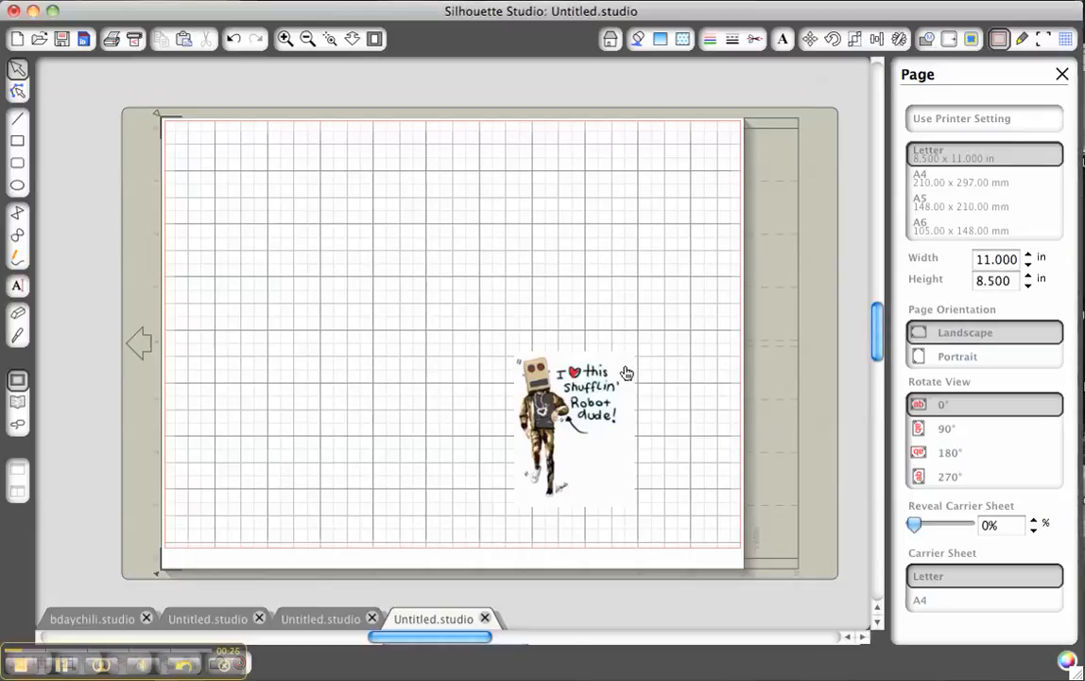
# Select the robot image and enlarge it to about 4.085 x 5.285 inches.
pyautogui.click(572, 425)
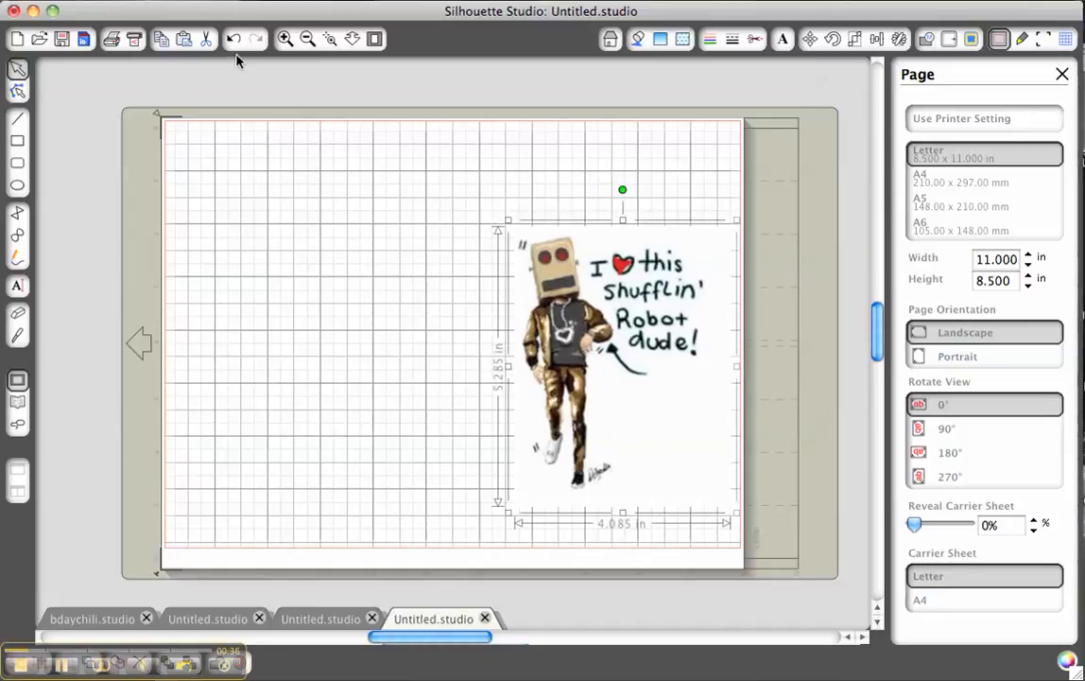
pyautogui.moveTo(95, 85)
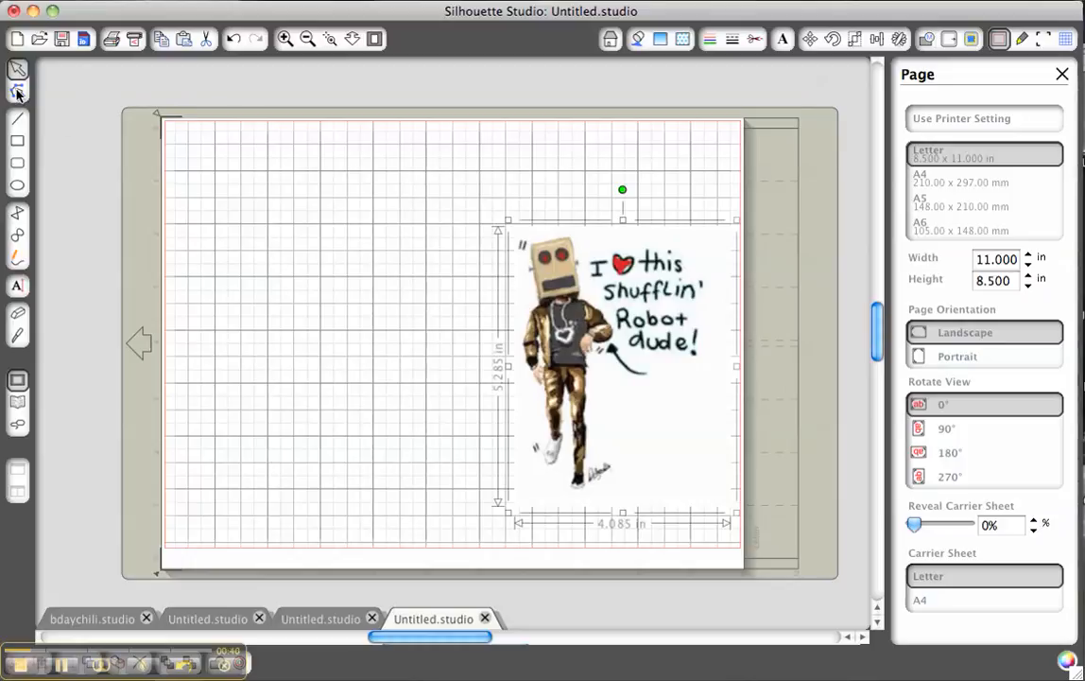
# Drag the robot image's edge points inward with Edit Points, cropping away the handwritten caption.
pyautogui.click(17, 95)
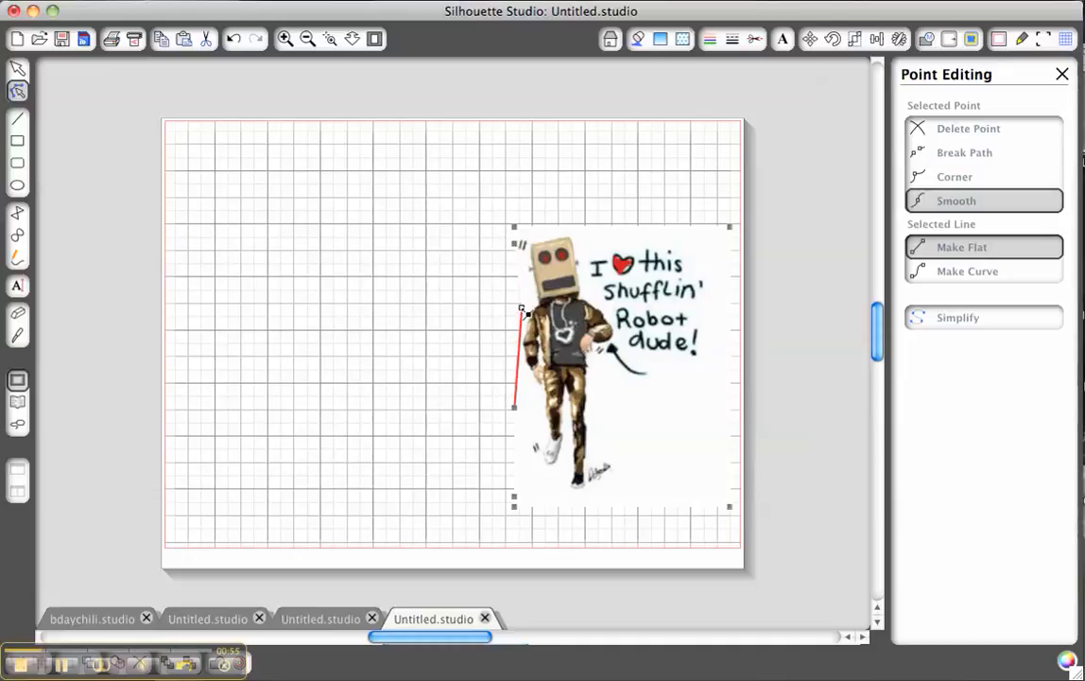
pyautogui.moveTo(521, 310); pyautogui.dragTo(535, 301)
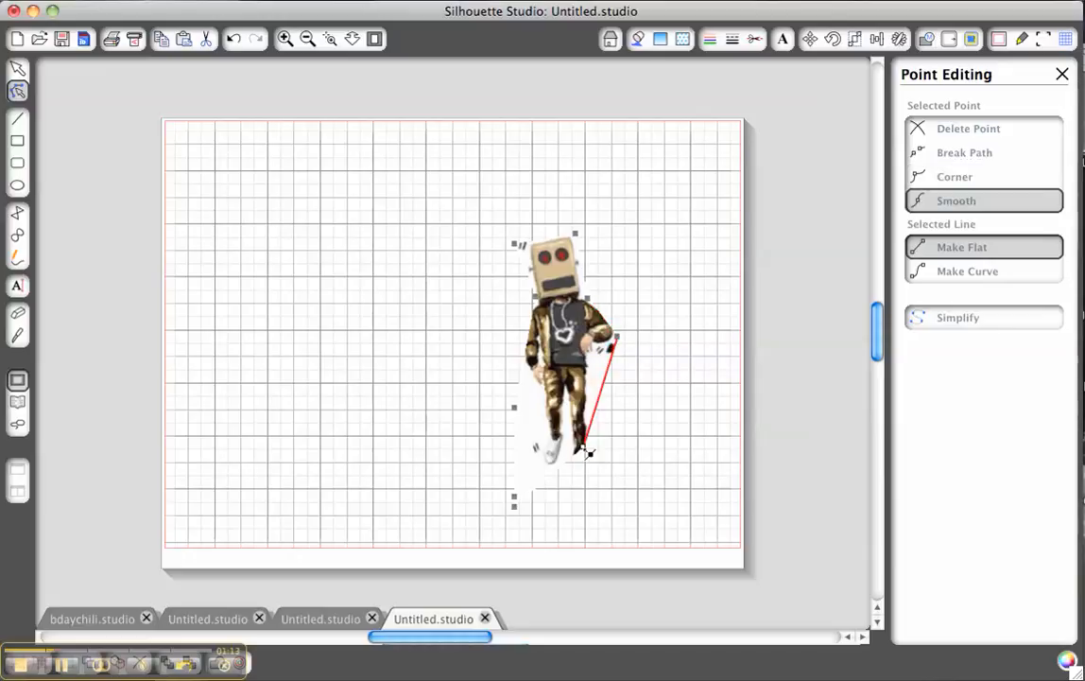
pyautogui.moveTo(588, 452); pyautogui.dragTo(594, 501)
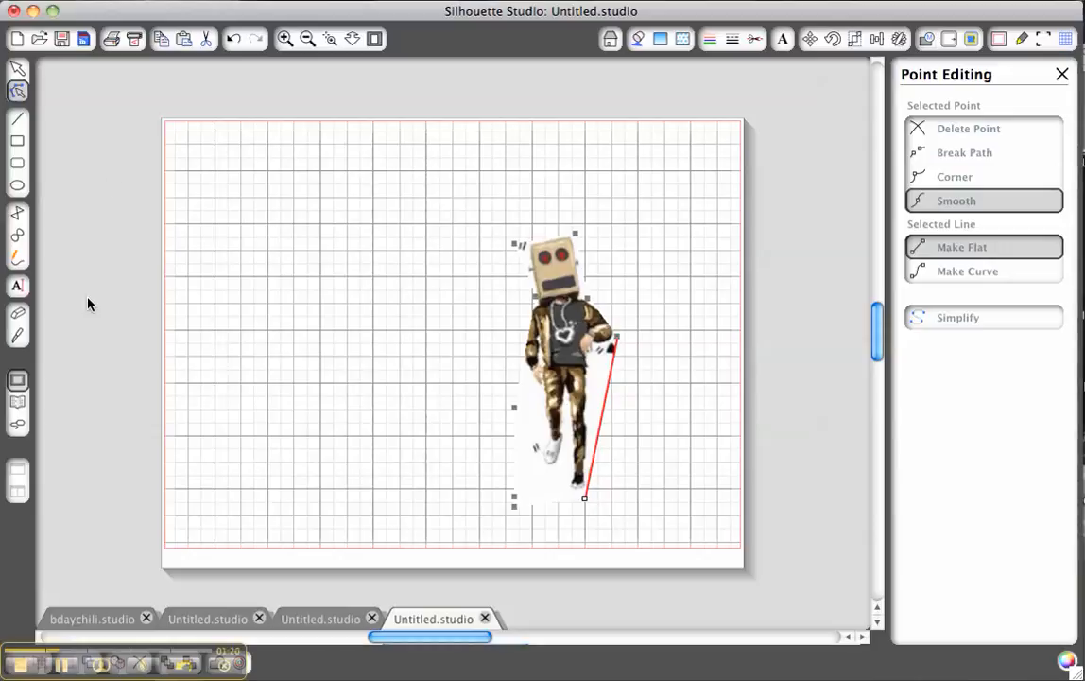
pyautogui.moveTo(23, 195)
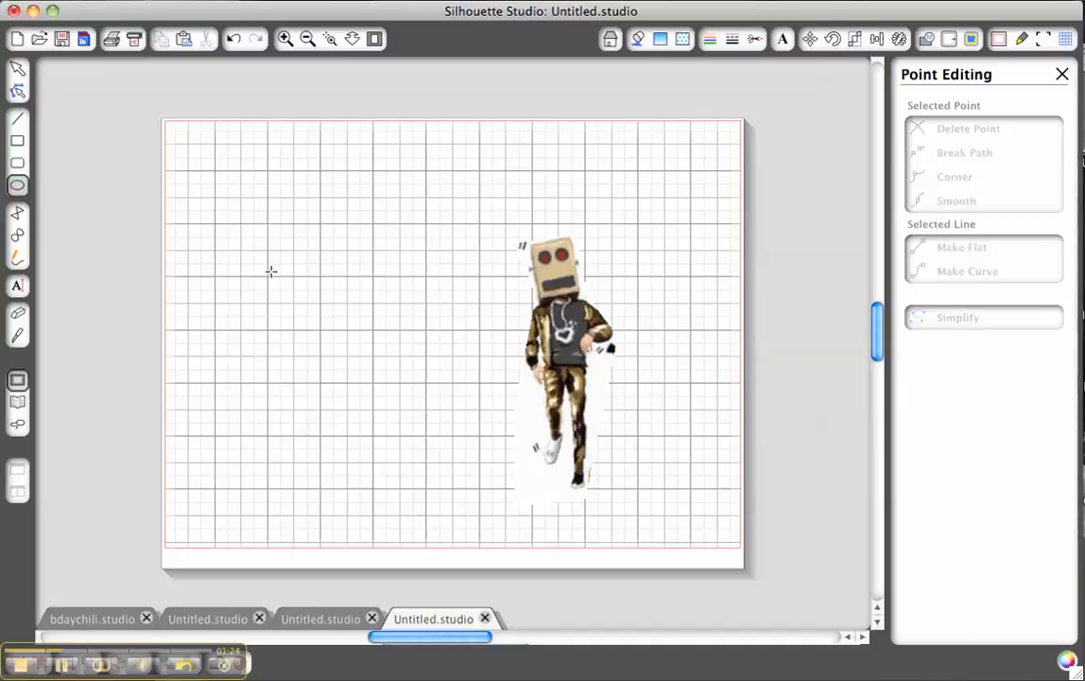
pyautogui.moveTo(203, 241)
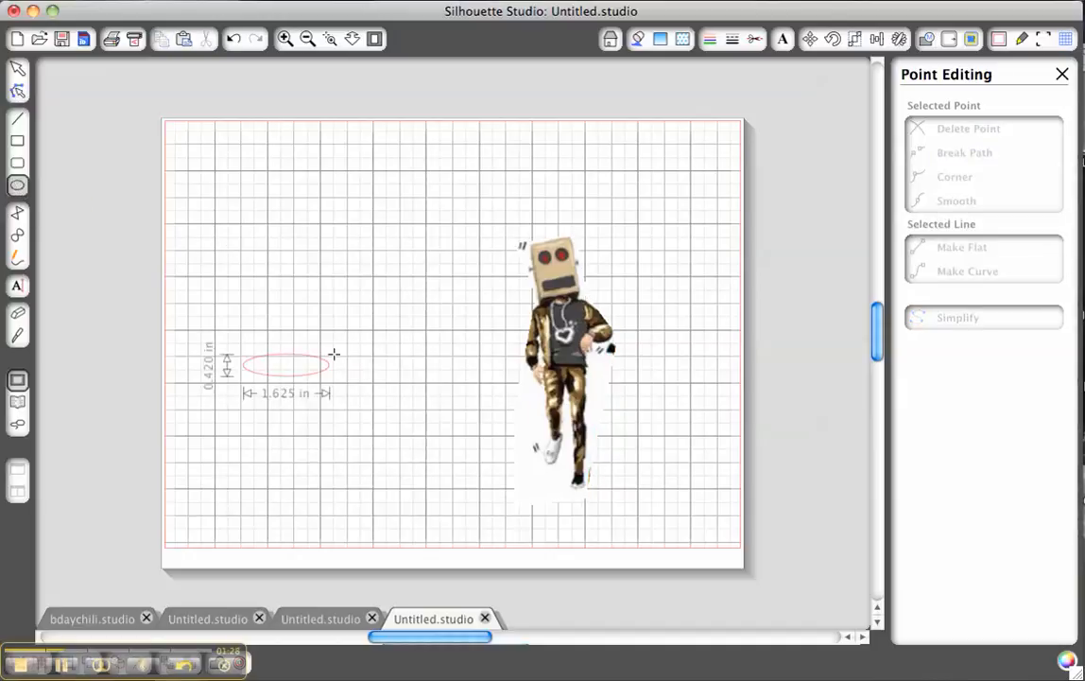
# Draw a circle left of the robot and enlarge it to roughly 4.5 inches wide.
pyautogui.moveTo(334, 354); pyautogui.dragTo(456, 158)
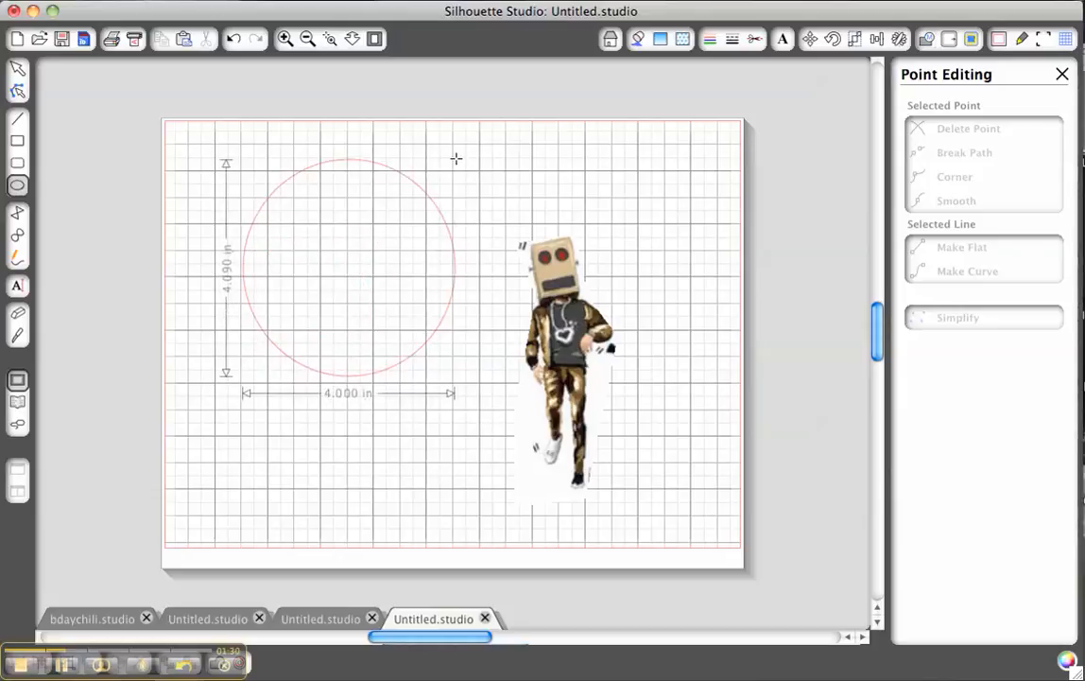
pyautogui.moveTo(457, 157); pyautogui.dragTo(488, 140)
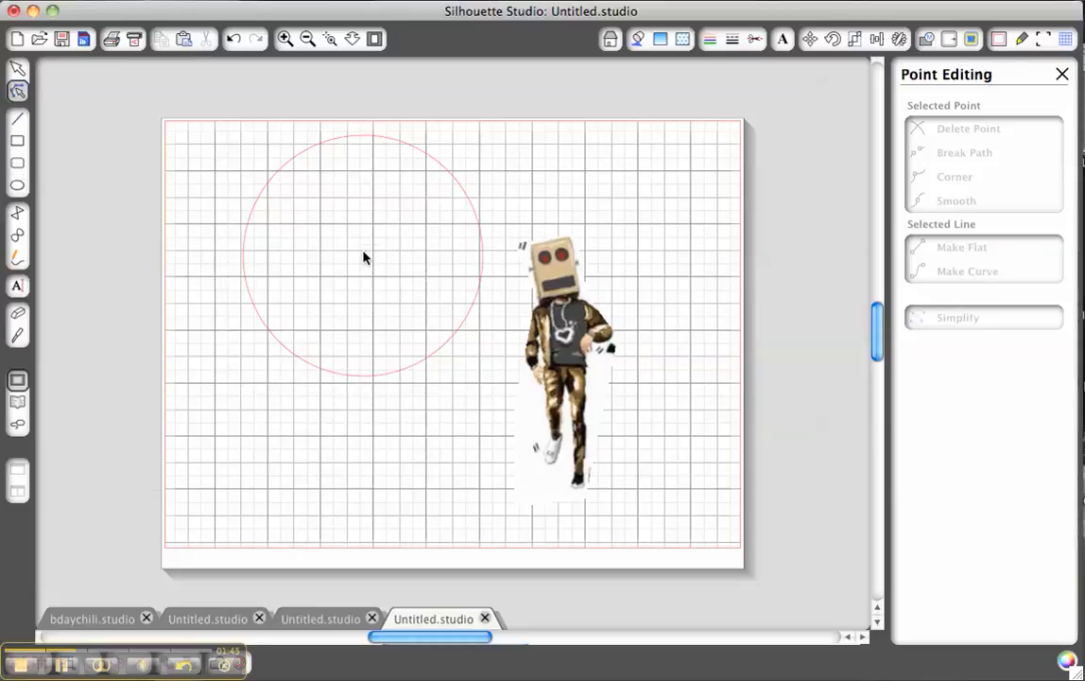
pyautogui.moveTo(373, 270)
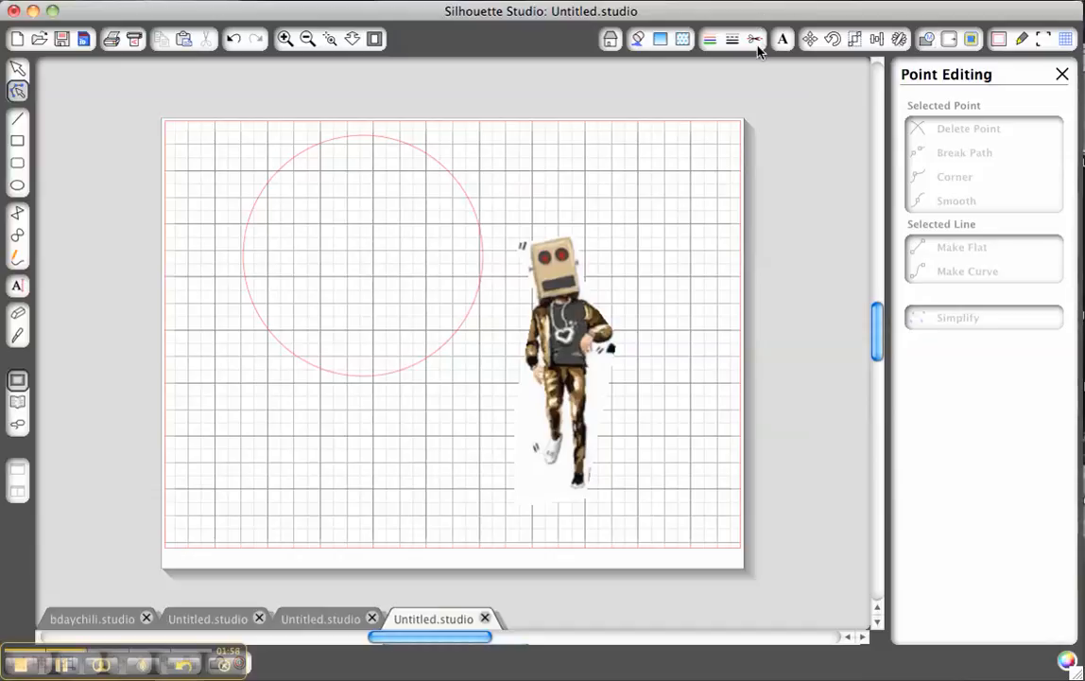
# In the Cut Style window, set the circle to Cut, then select the robot image.
pyautogui.click(755, 39)
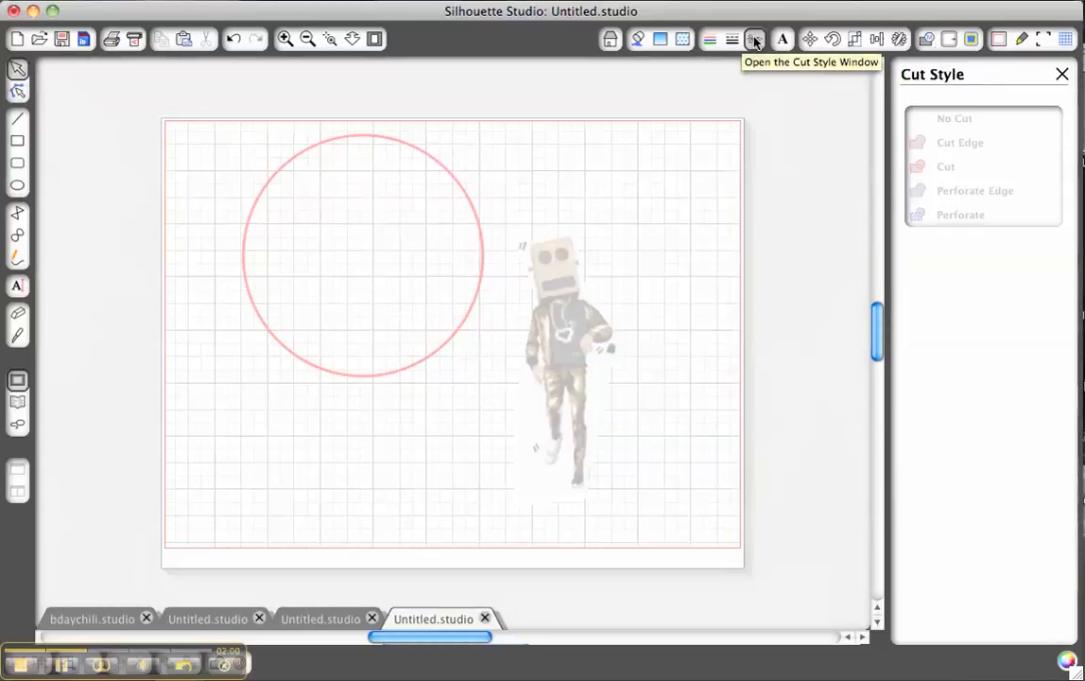
pyautogui.click(363, 256)
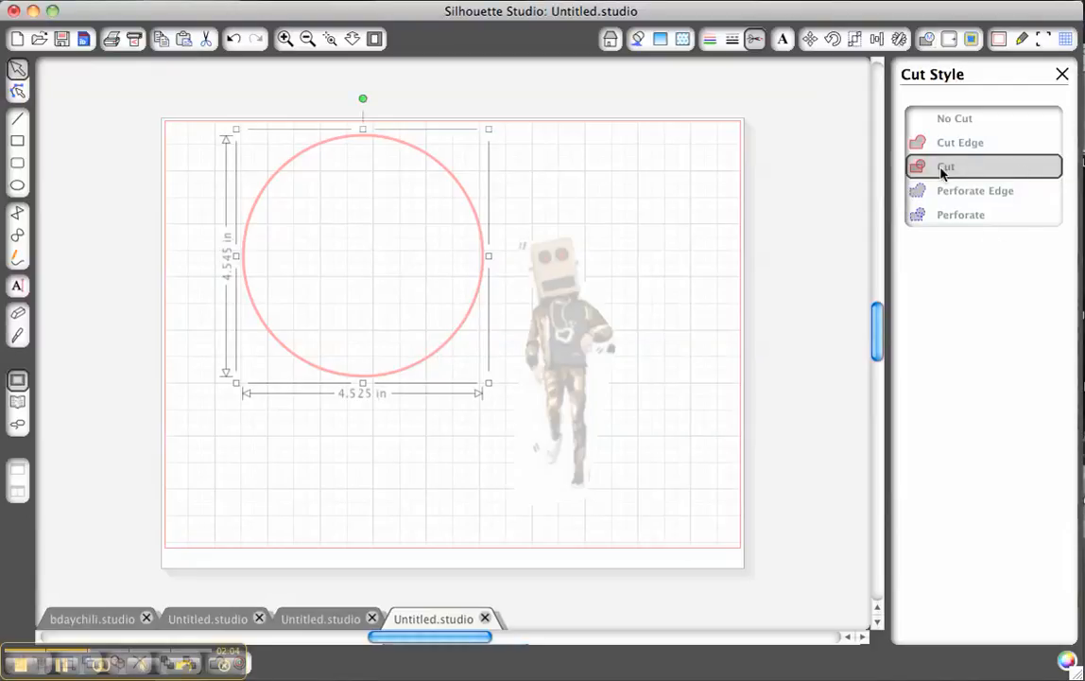
pyautogui.moveTo(948, 215)
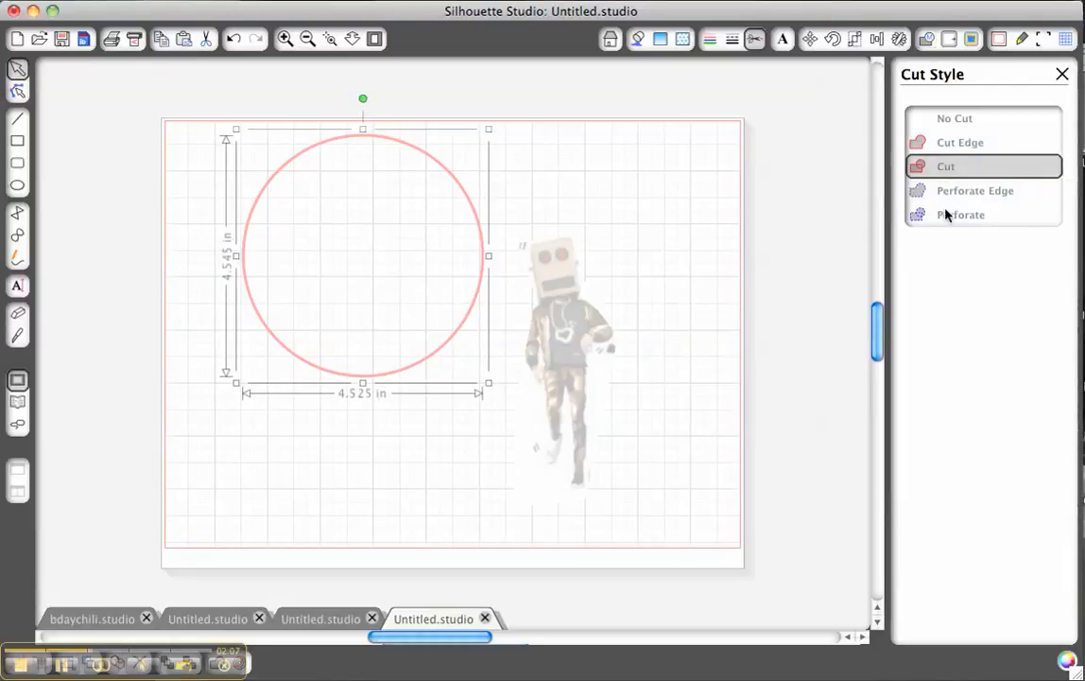
pyautogui.click(558, 321)
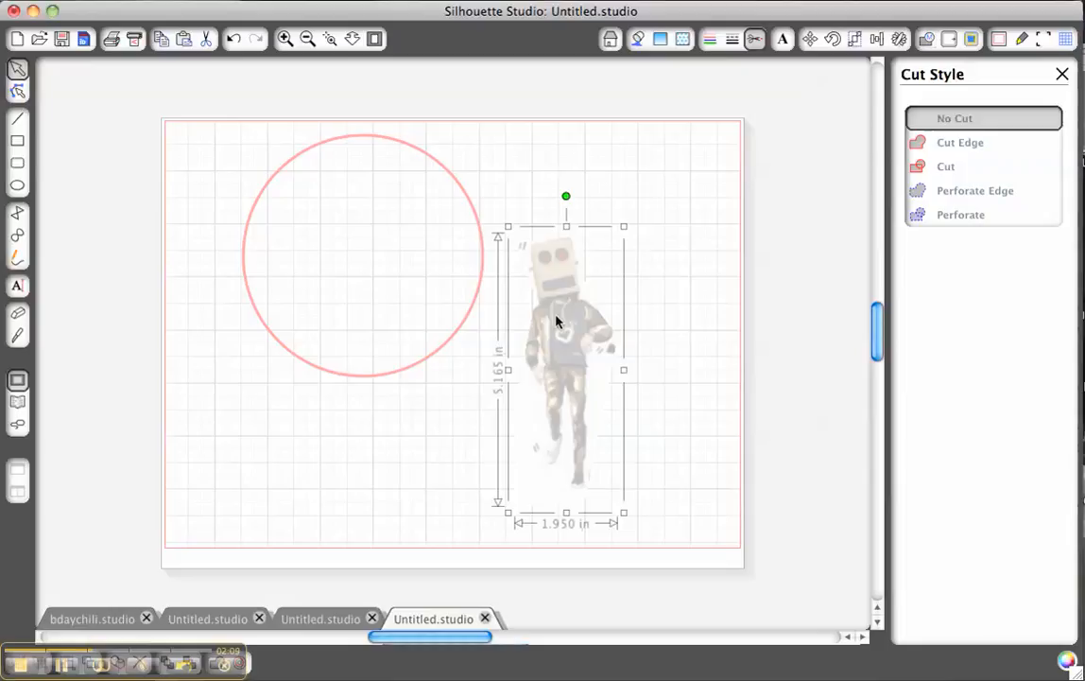
pyautogui.moveTo(772, 154)
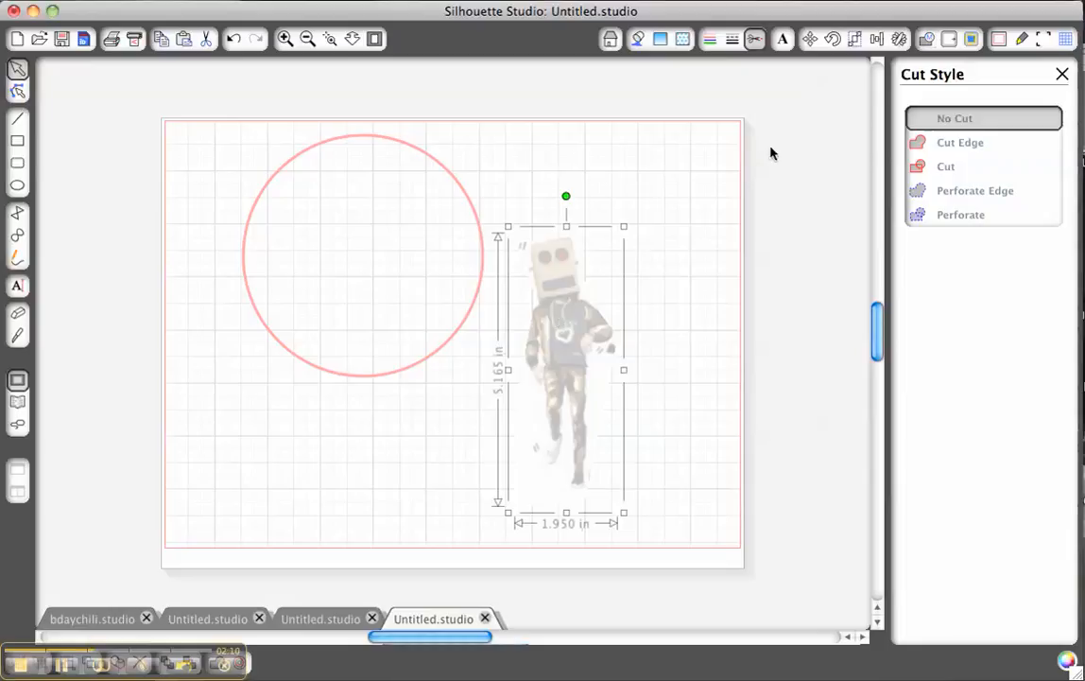
pyautogui.moveTo(755, 38)
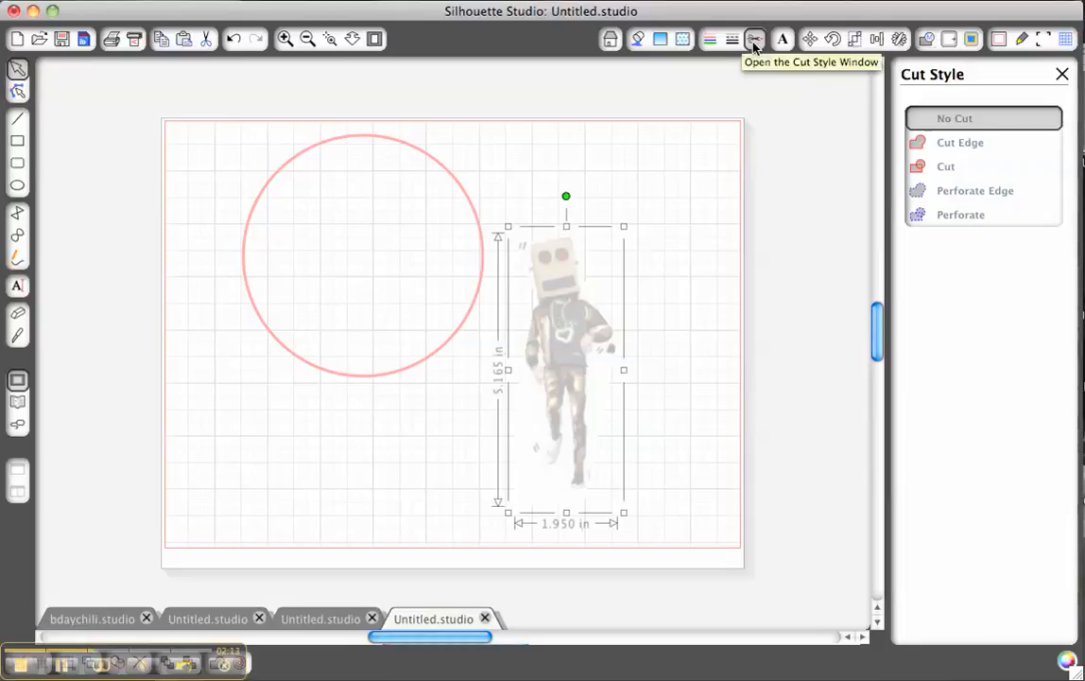